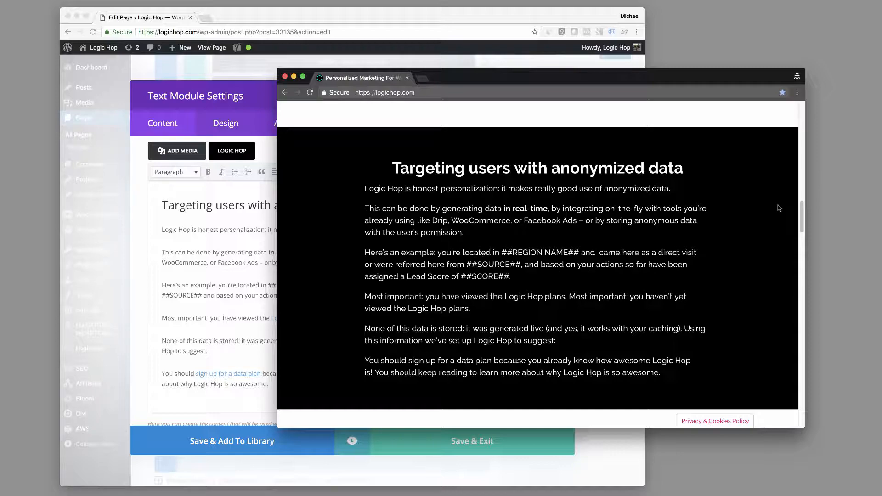
- Drag the live logichop.com homepage aside to reveal the text module settings editor
left_click_drag(363, 252, 510, 276)
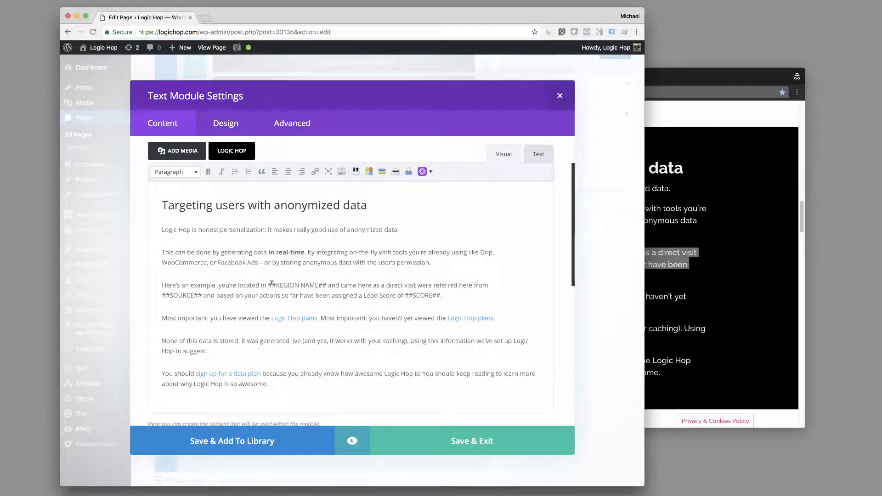
- Replace ##REGION NAME## with the Logic Hop Location.RegionName variable
double_click(297, 285)
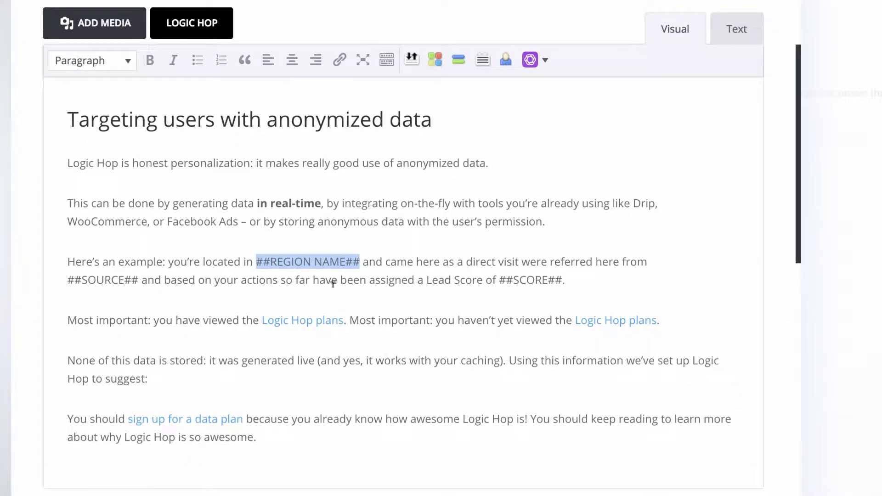
left_click(191, 23)
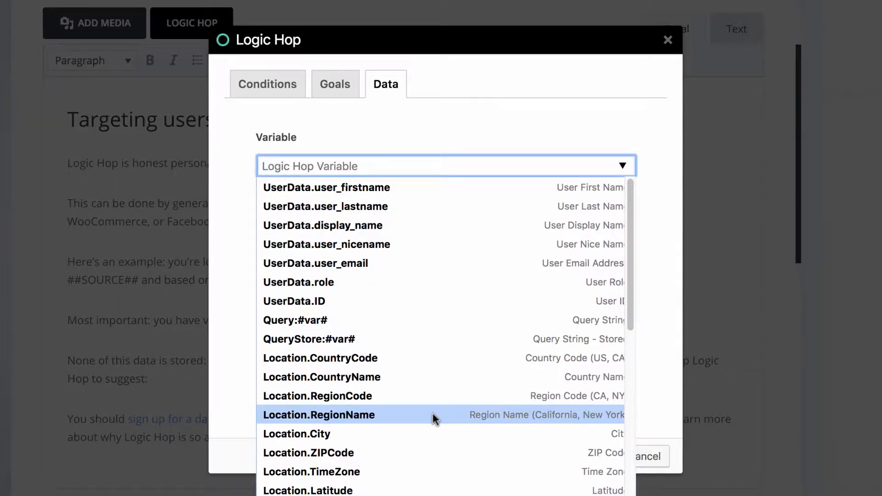
left_click(318, 414)
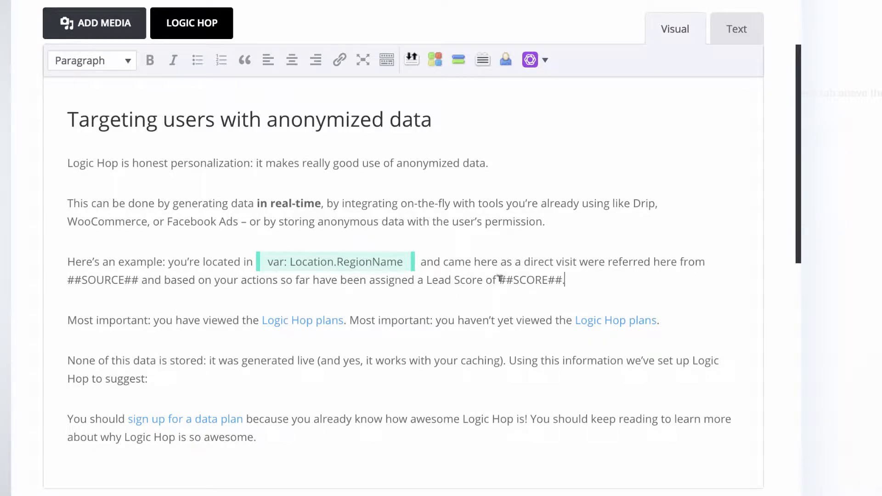
- Replace ##SCORE## with the Logic Hop LeadScore variable
double_click(530, 280)
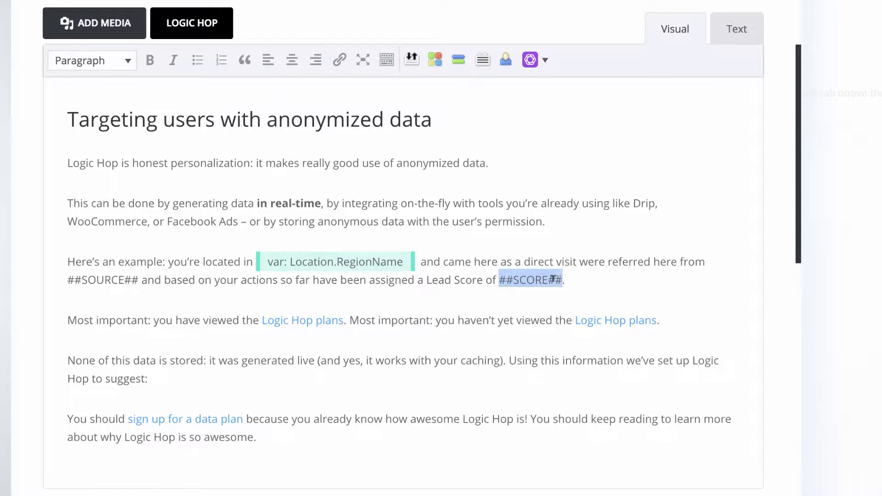
left_click(191, 23)
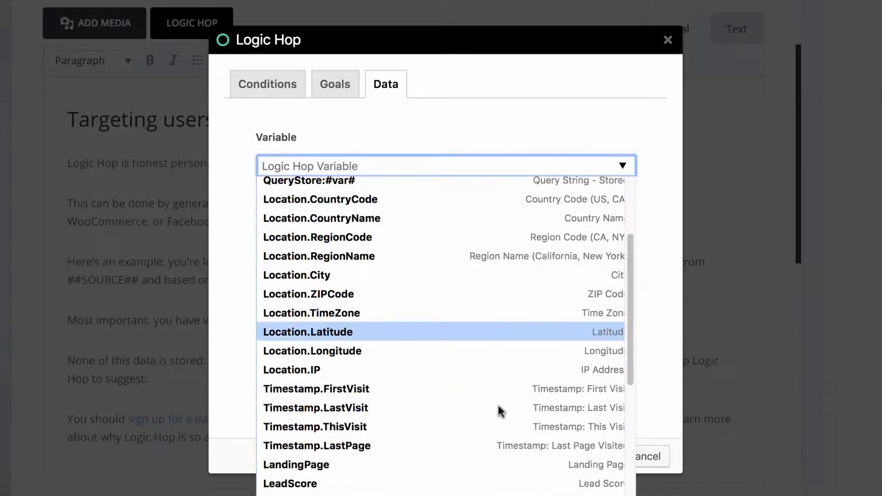
left_click(290, 484)
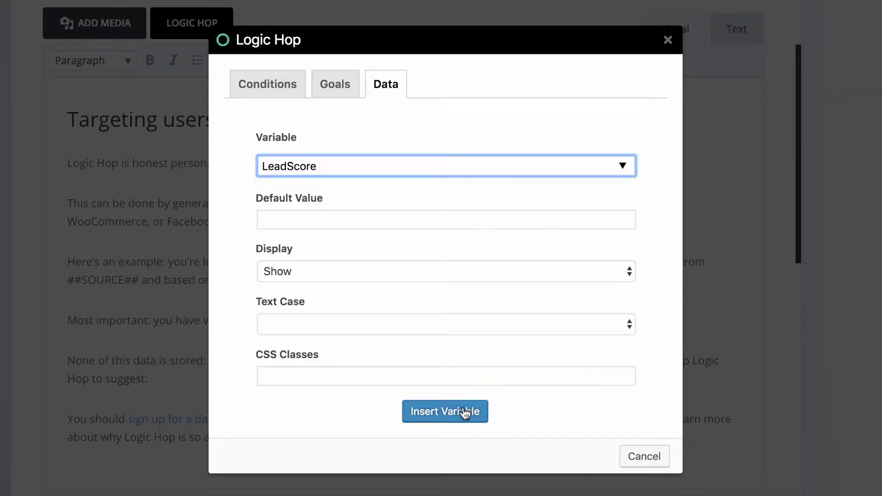
left_click(444, 411)
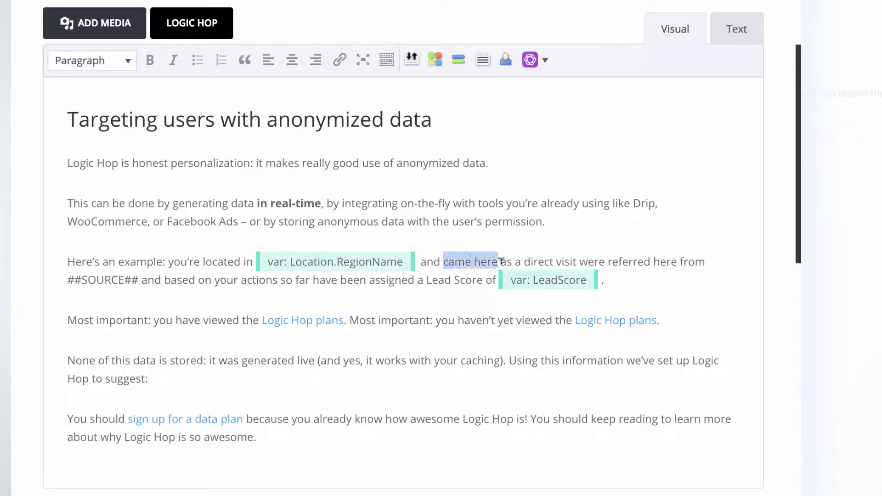
- Wrap 'came here as a direct visit' in an IF/ELSE on User Visiting Site Directly
left_click(590, 261)
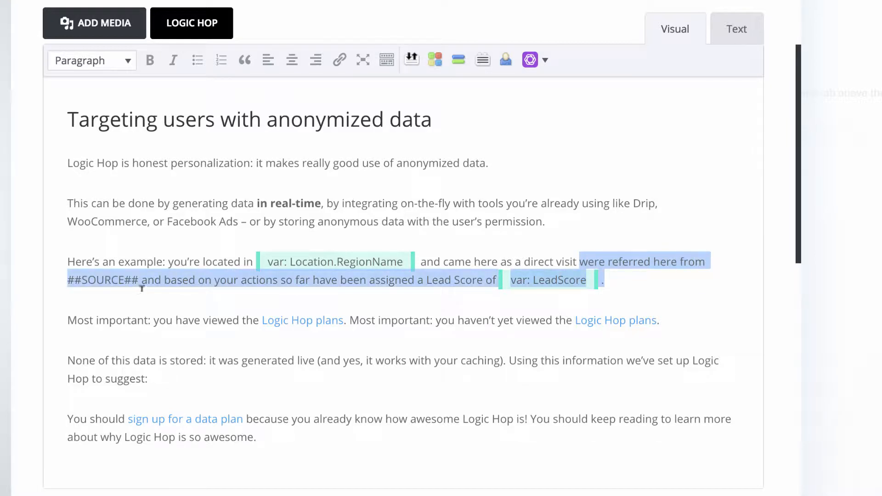
left_click(577, 261)
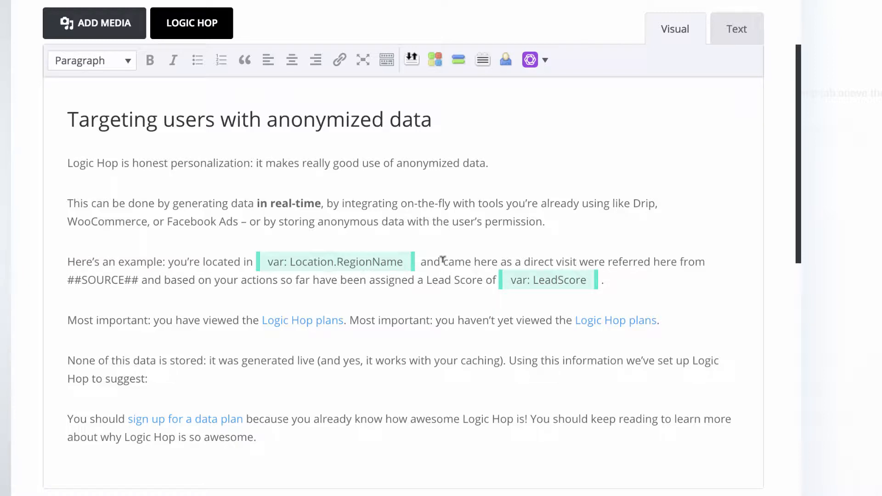
left_click_drag(444, 261, 576, 262)
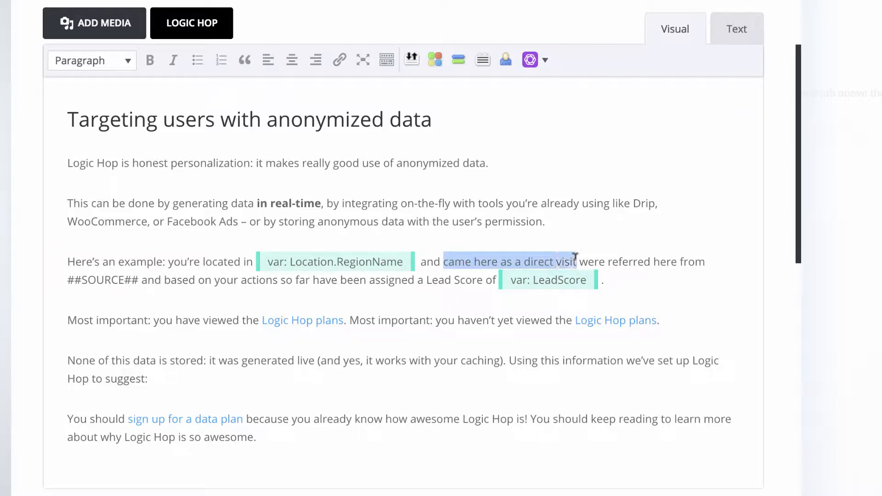
mouse_move(192, 23)
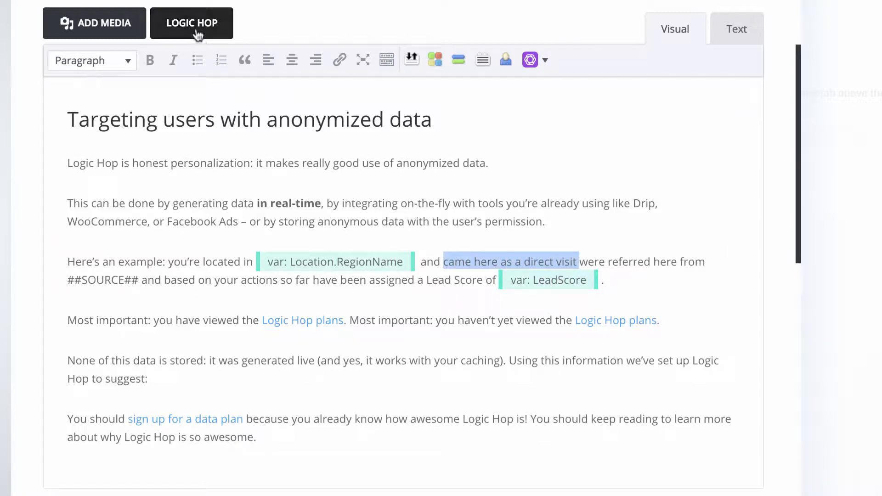
left_click(191, 23)
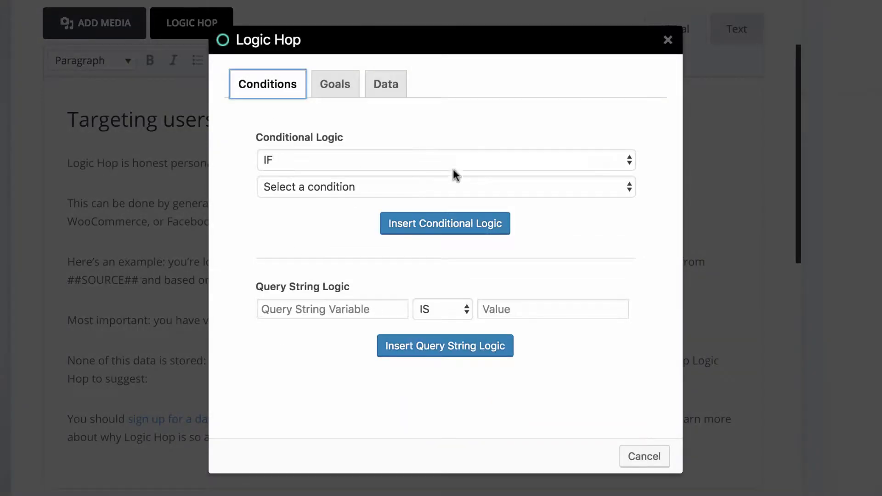
left_click(444, 159)
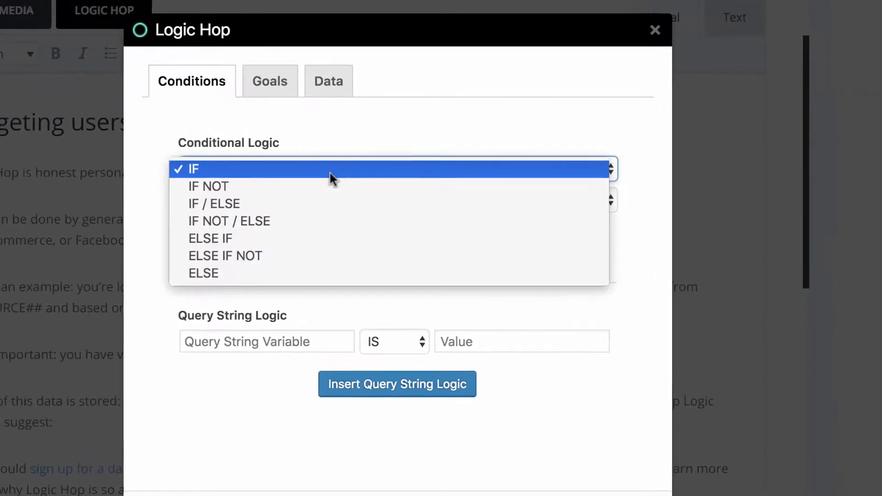
left_click(214, 204)
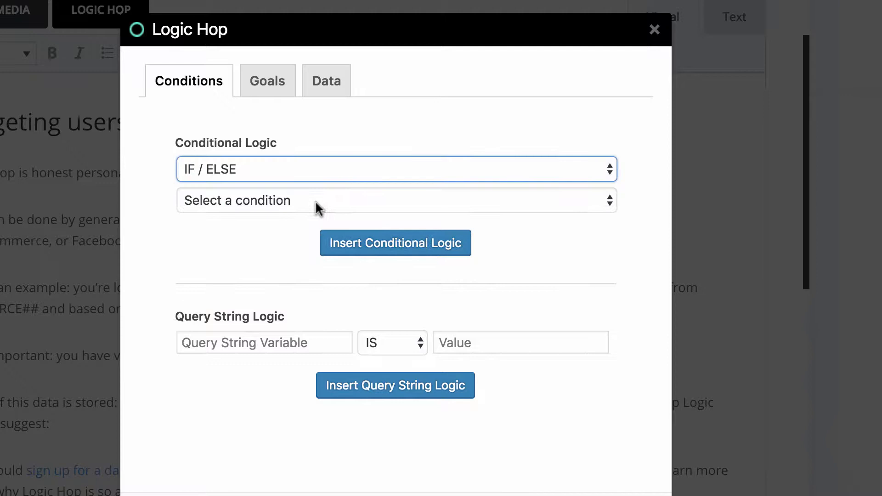
left_click(393, 200)
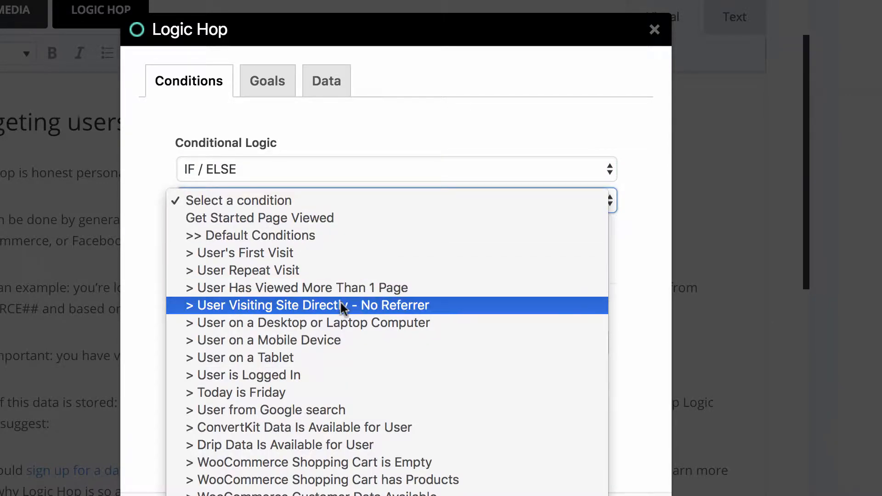
mouse_move(336, 313)
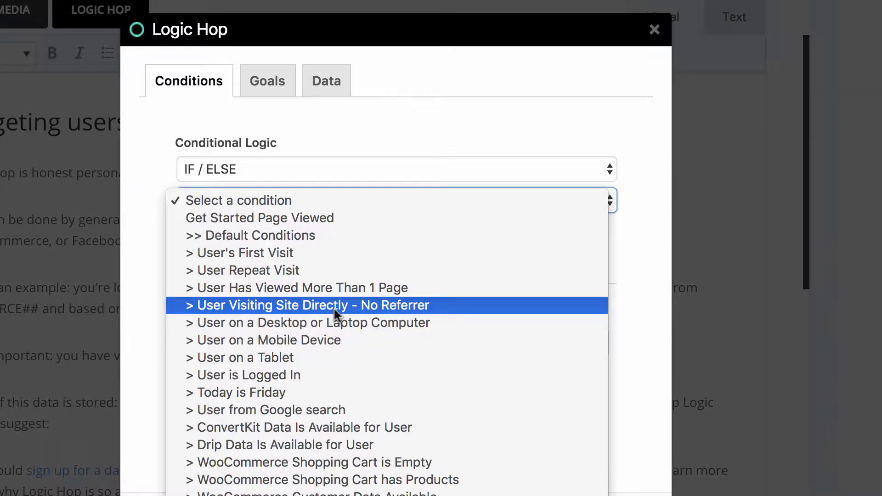
left_click(309, 305)
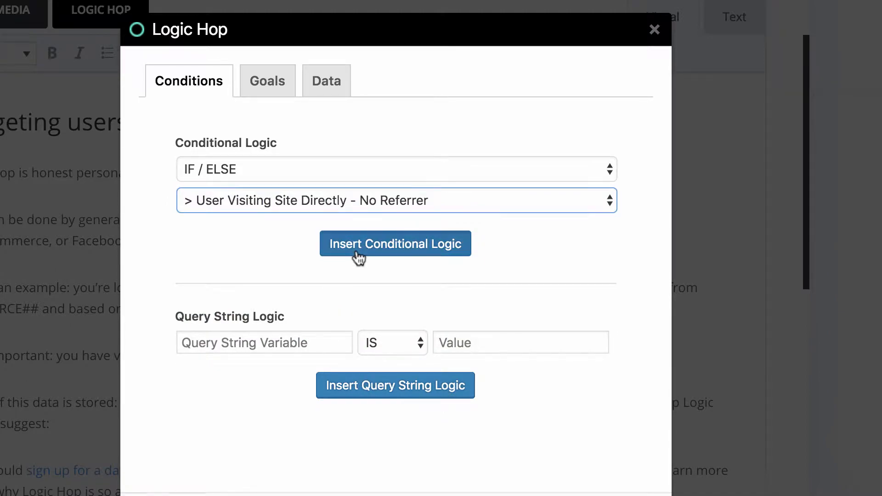
left_click(394, 244)
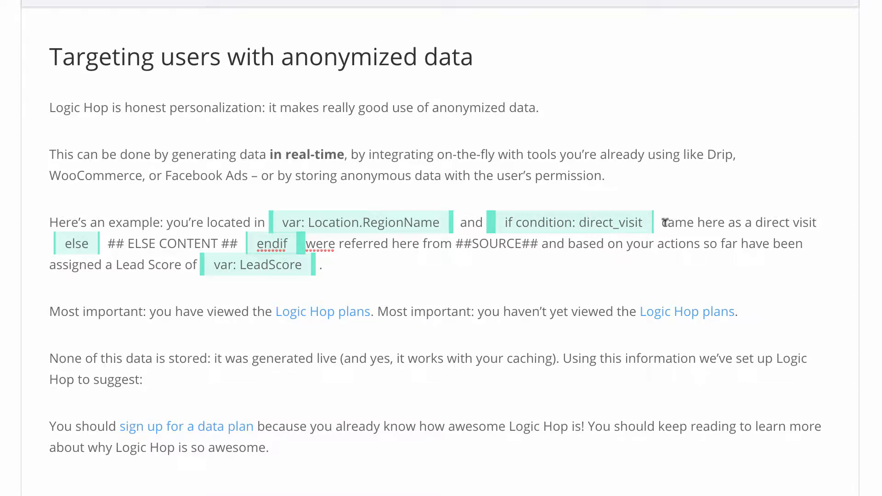
- Move 'were referred here from ##SOURCE##' into the else branch and insert the Source variable
left_click_drag(661, 221, 743, 222)
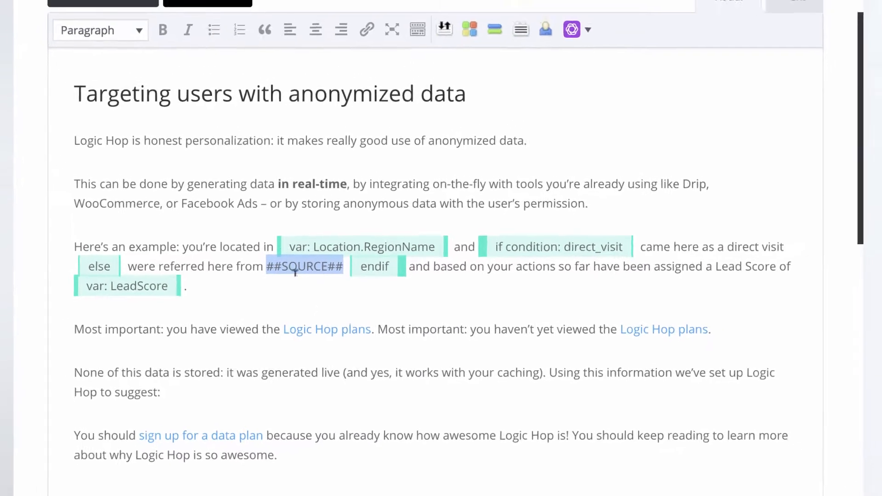
left_click(215, 17)
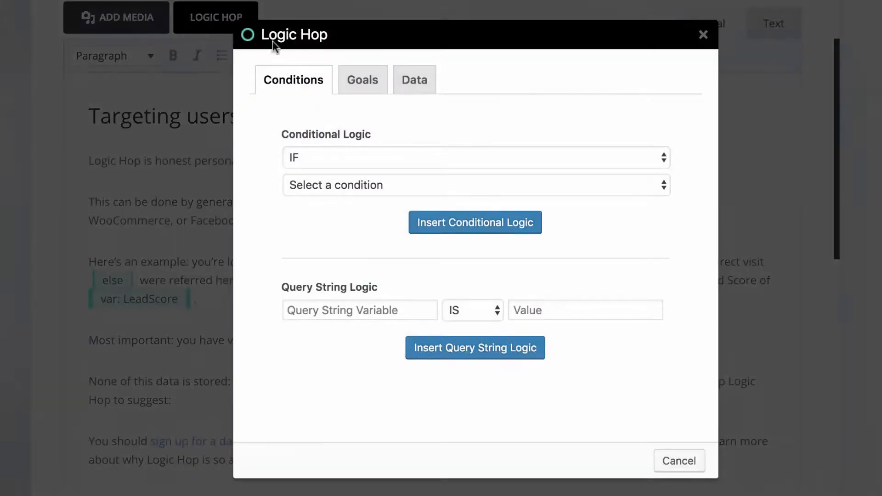
left_click(414, 79)
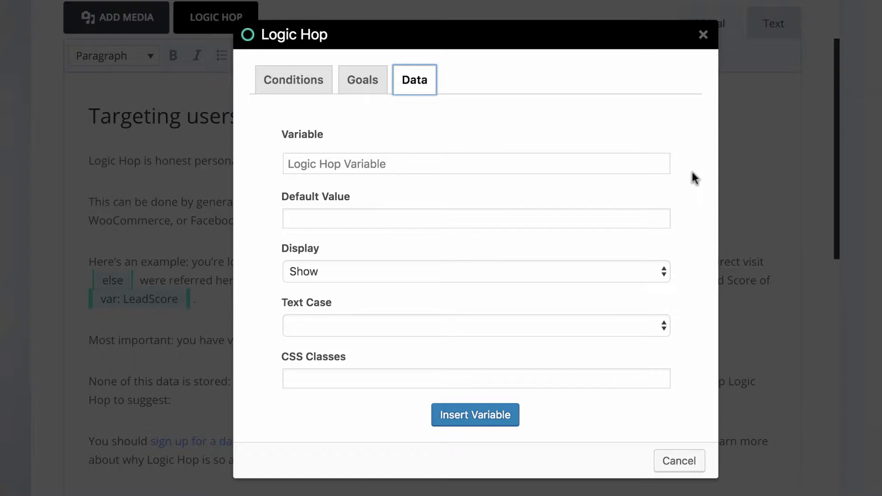
left_click(475, 164)
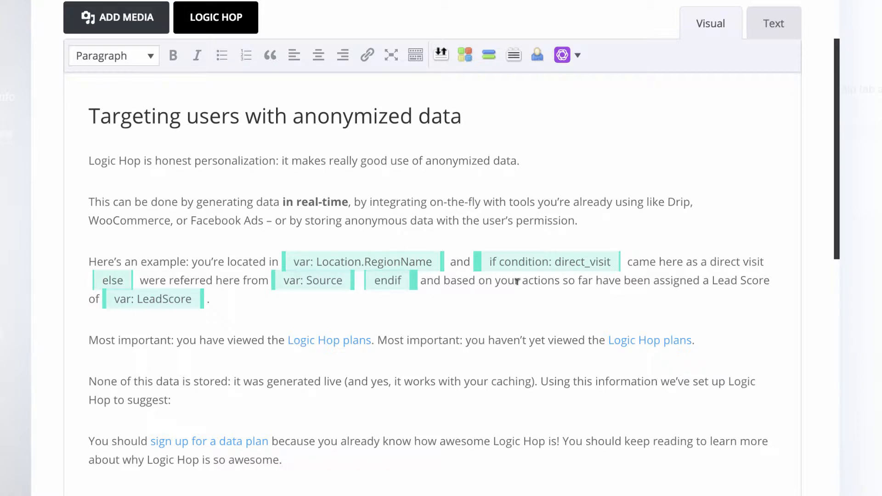
mouse_move(401, 261)
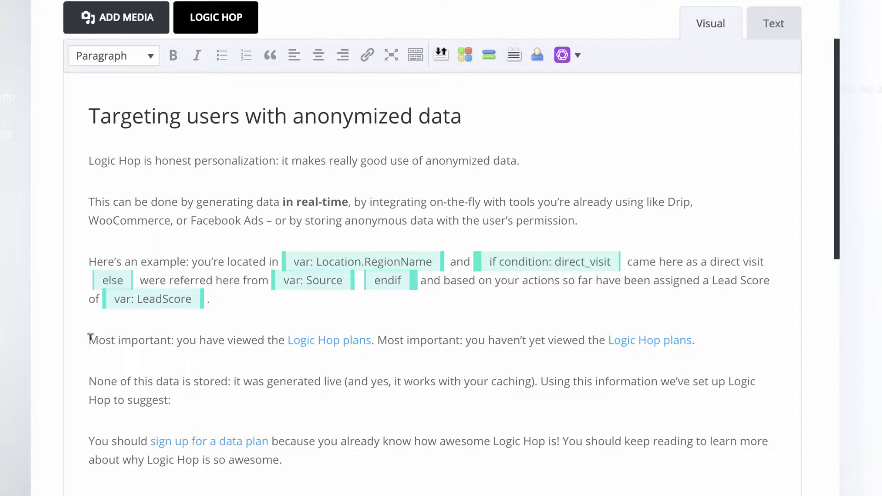
mouse_move(90, 336)
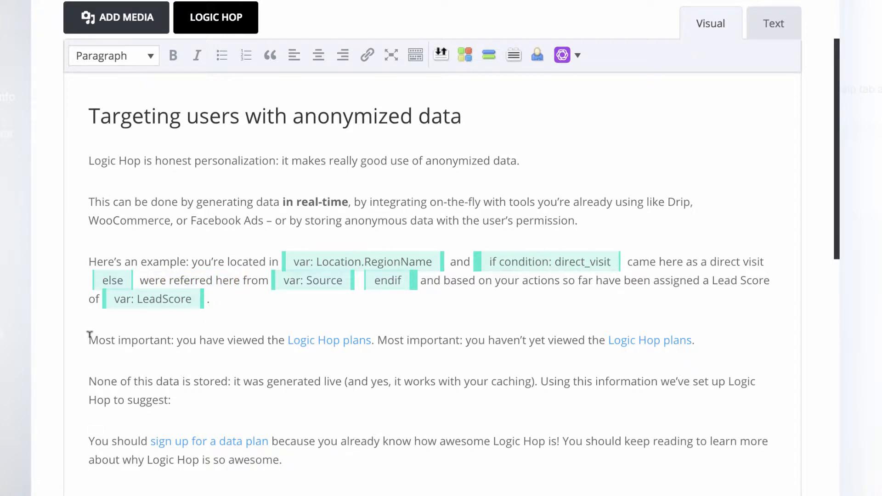
- Wrap the 'Most important' sentences in an IF/ELSE on Get Started Page Viewed
left_click_drag(89, 340, 288, 340)
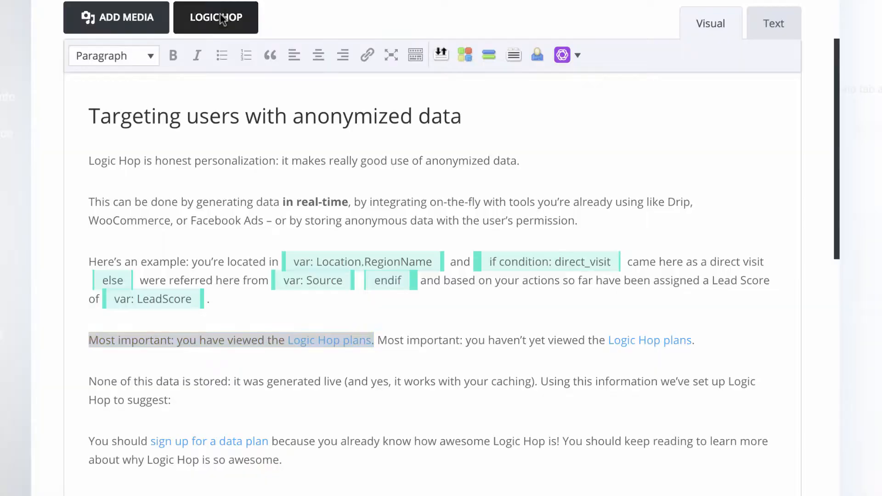
left_click(215, 17)
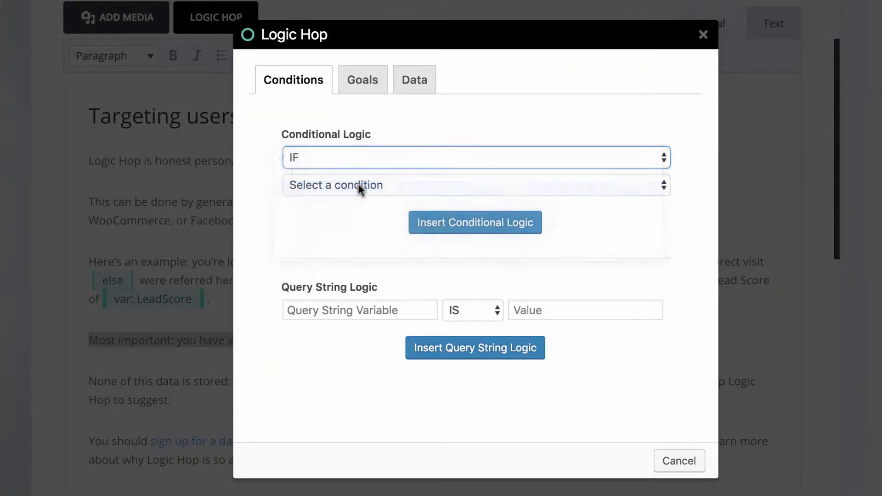
left_click(474, 184)
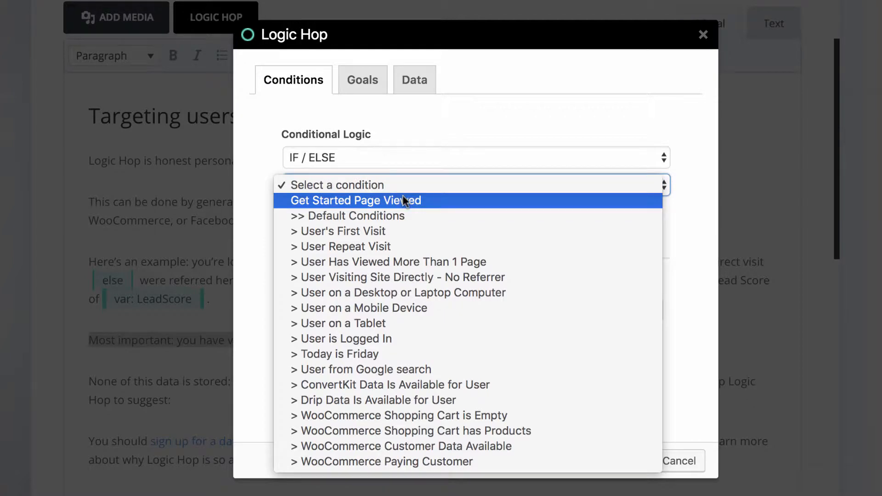
mouse_move(442, 208)
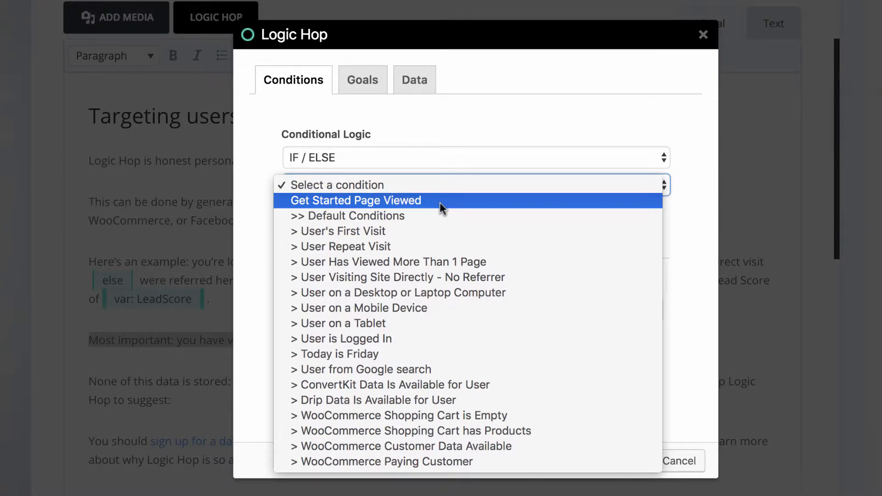
left_click(355, 200)
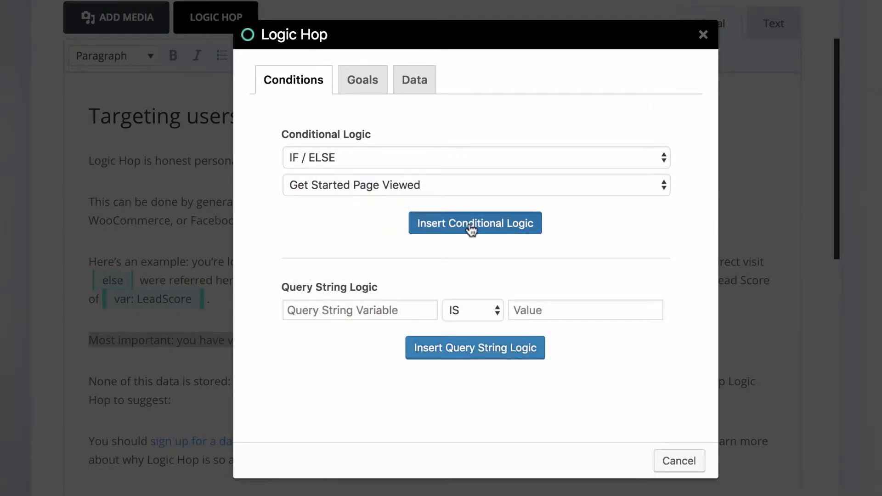
left_click(474, 223)
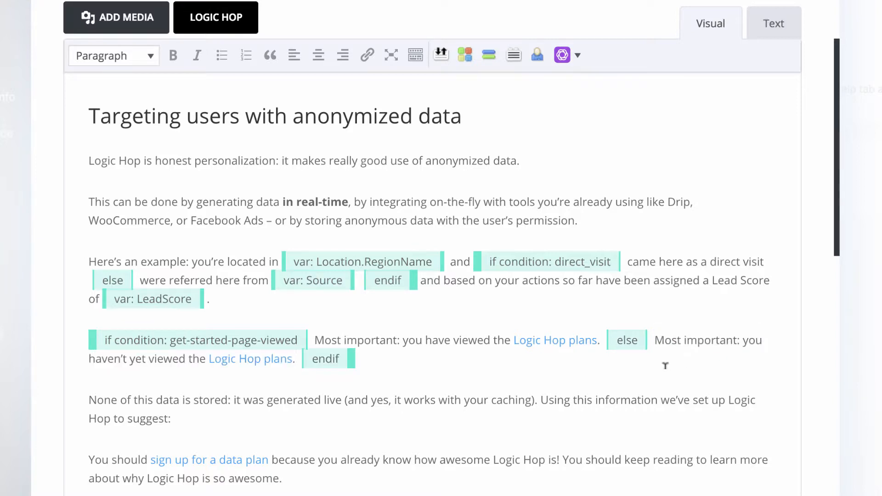
mouse_move(278, 395)
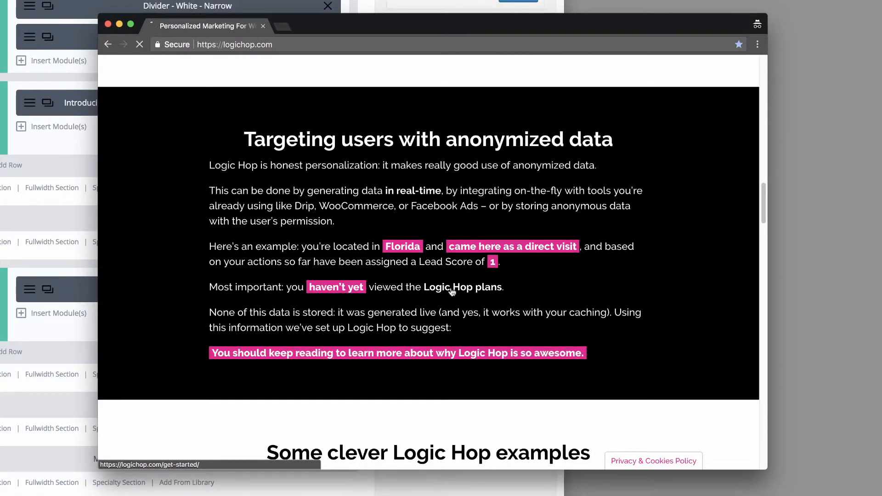
- Visit the Logic Hop plans page, return home, and scroll to the anonymized data section
left_click(461, 287)
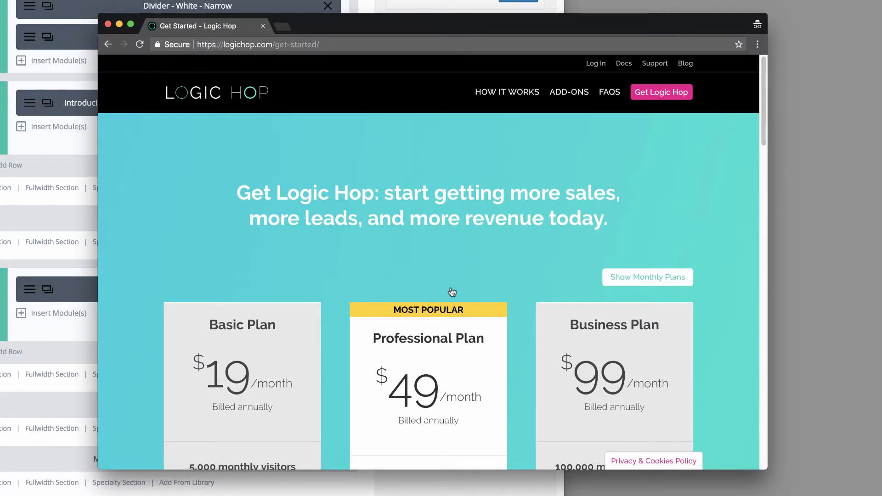
mouse_move(456, 296)
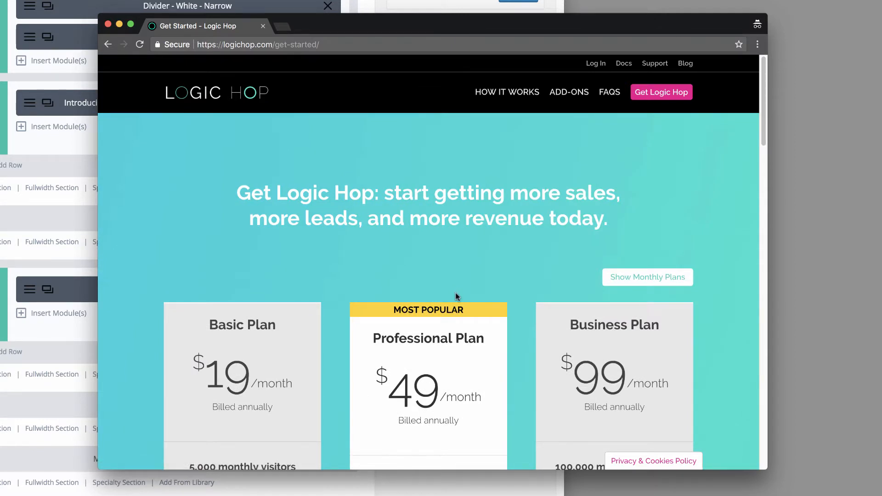
scroll("down", 3)
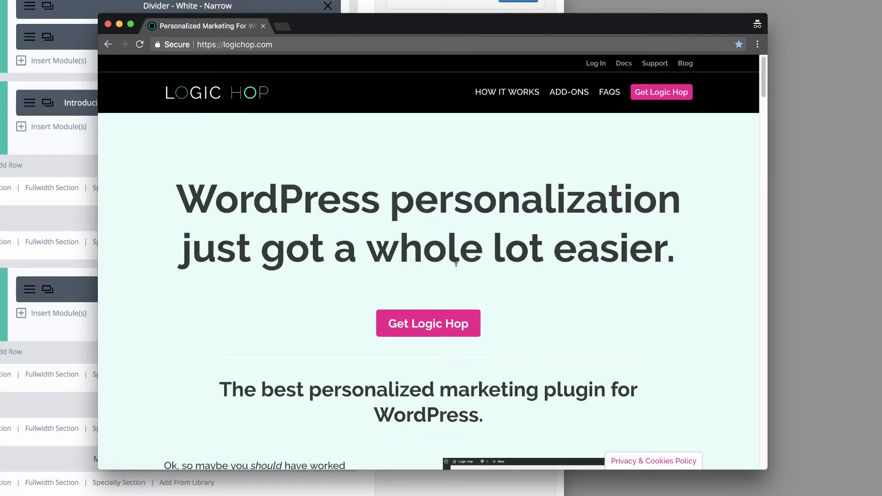
scroll("down", 3)
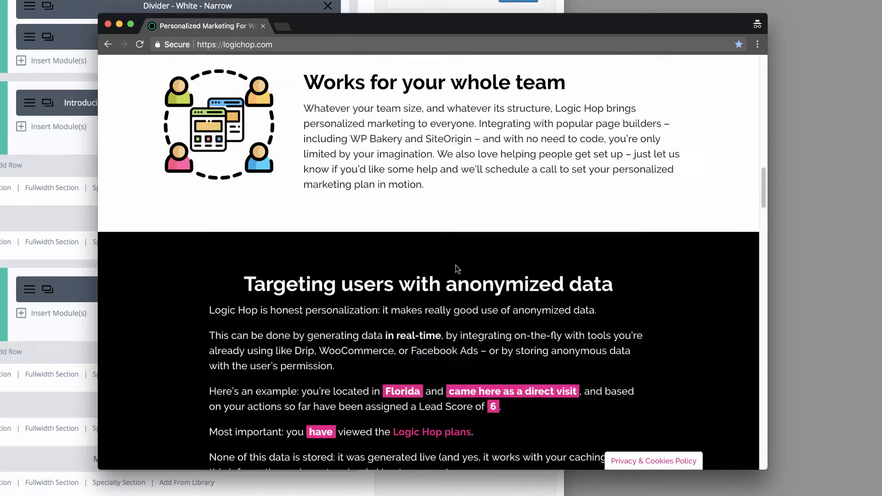
scroll("down", 3)
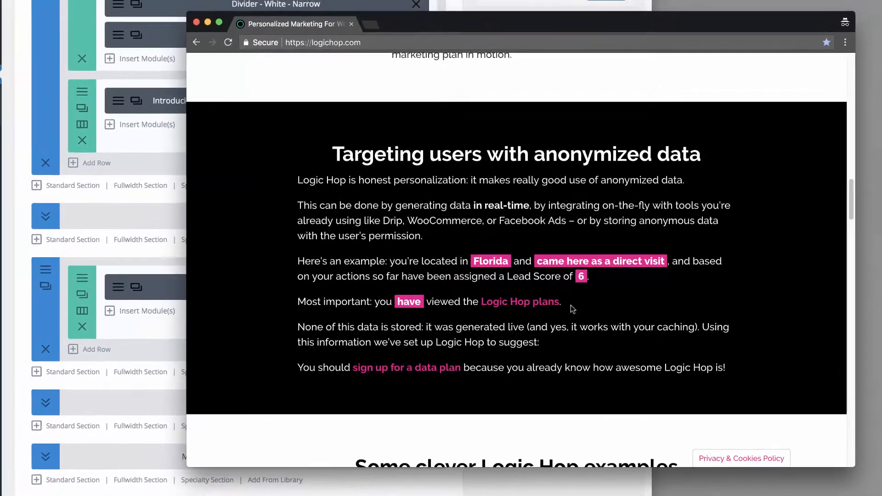